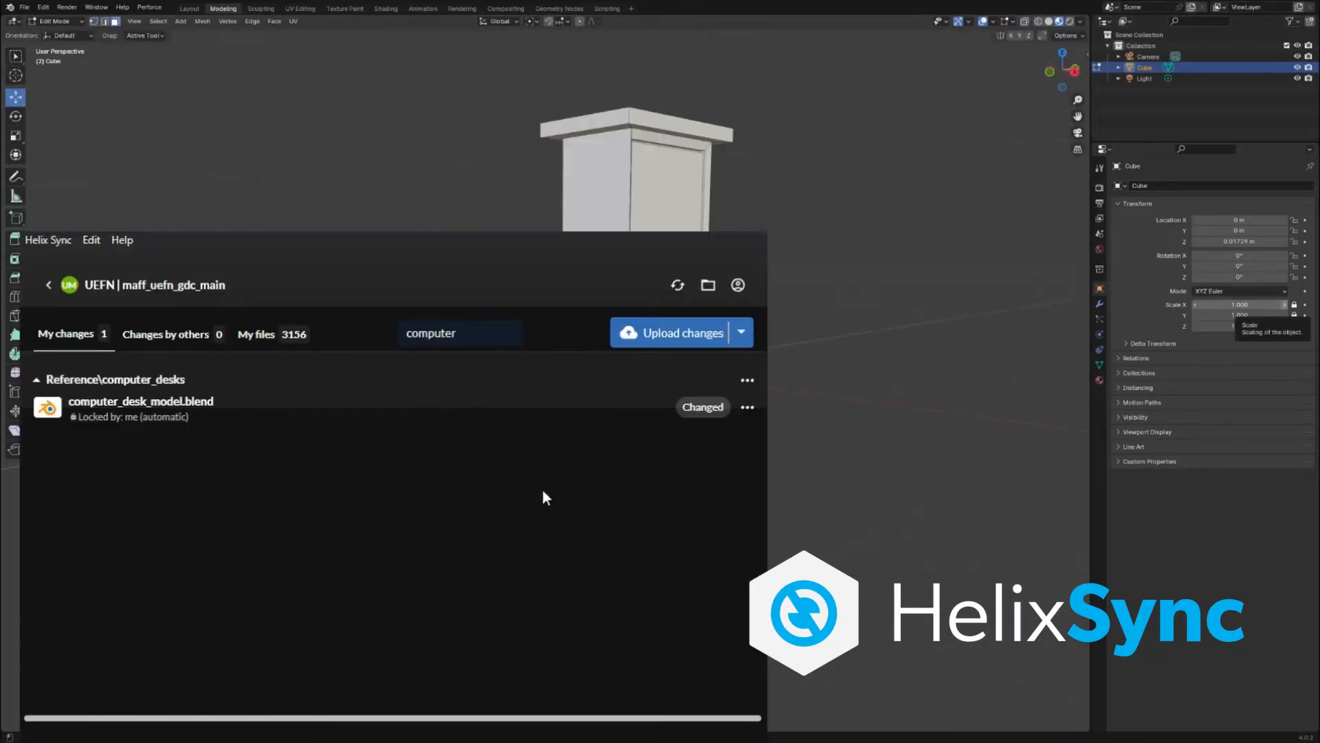
Begin a discussion comment on the computer_desk.fbx preview reading 'Add lights at'.
click(680, 332)
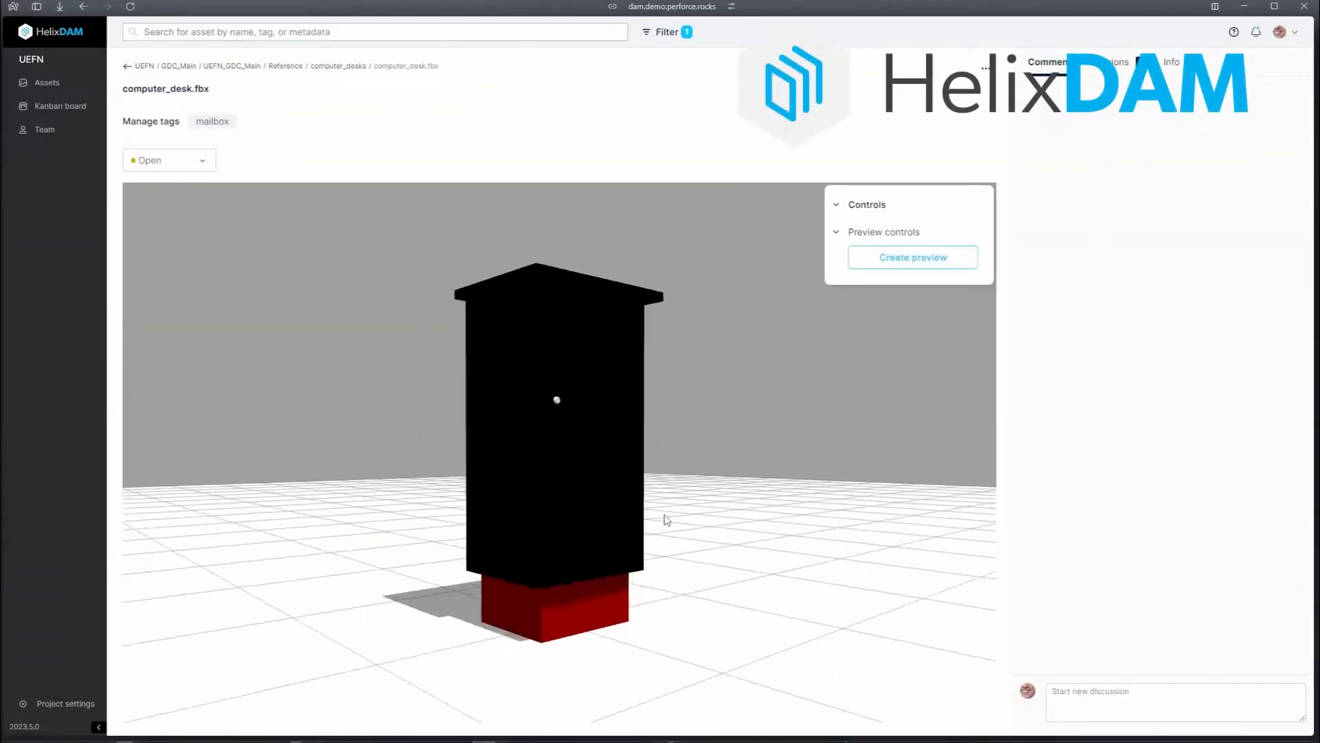
text(Add lights at)
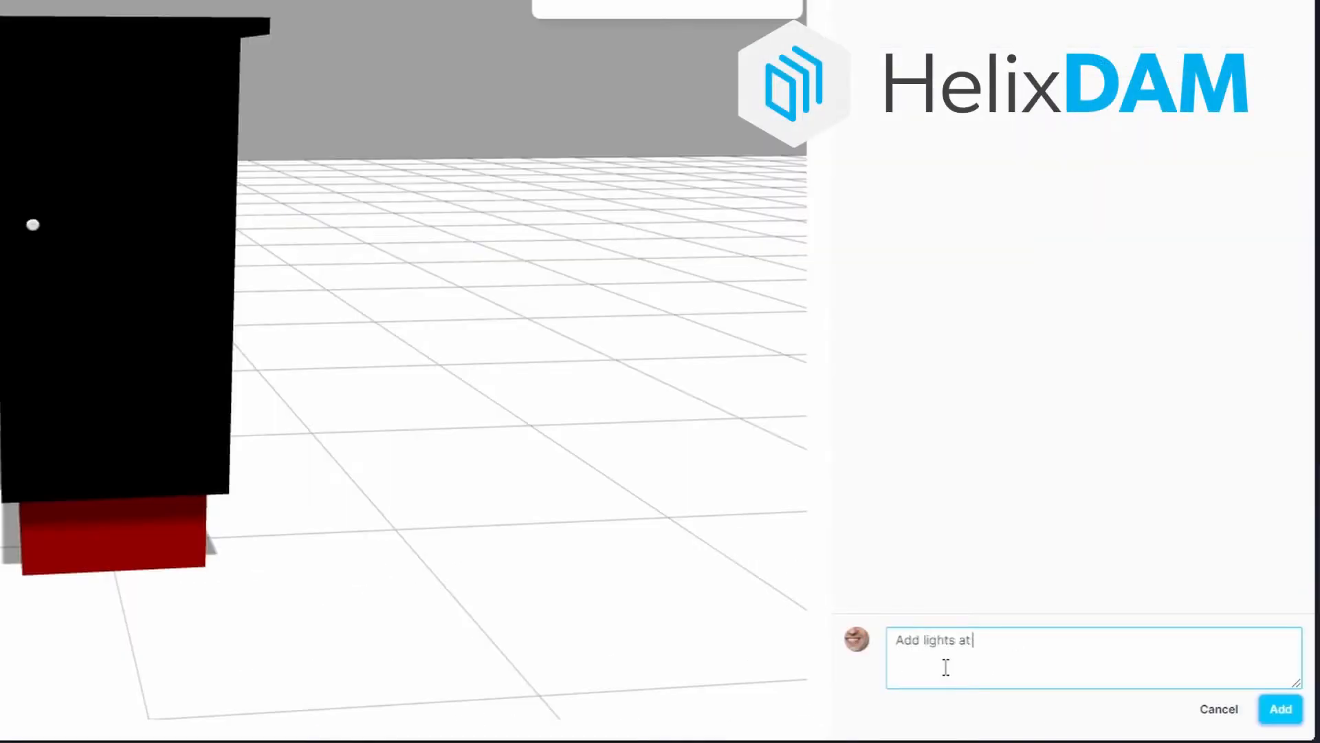